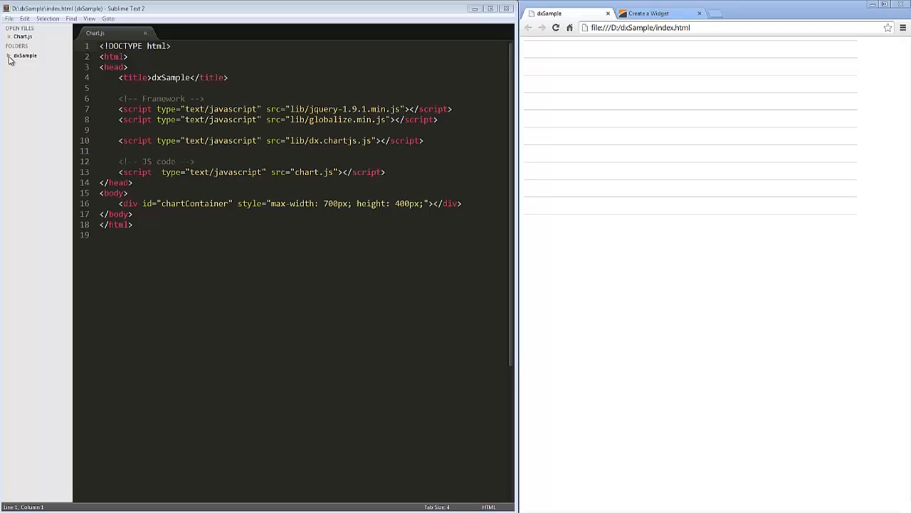
Browse the project and lib folders in the sidebar and open Chart.js.
left_click(25, 56)
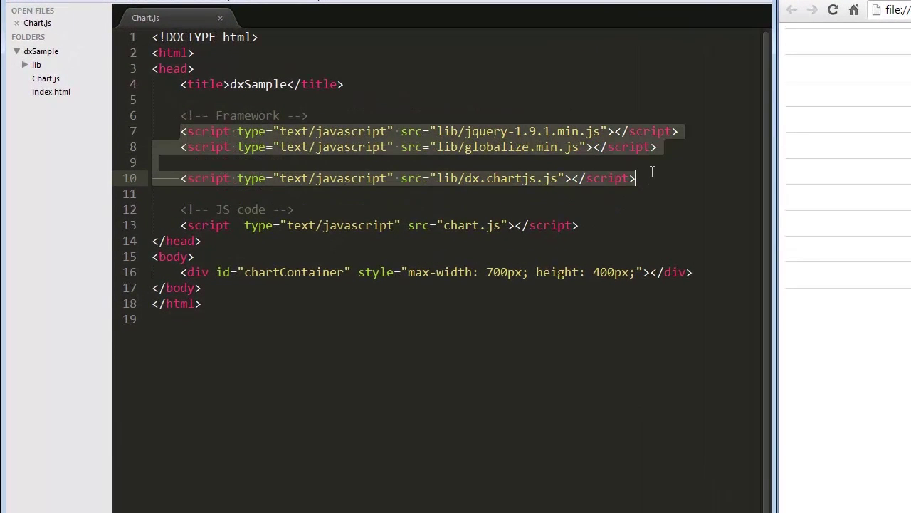
left_click(37, 65)
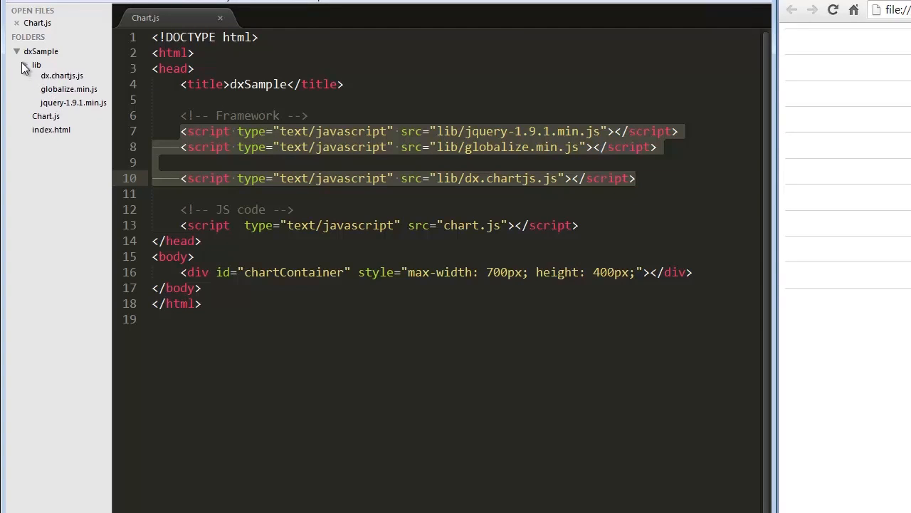
left_click(26, 64)
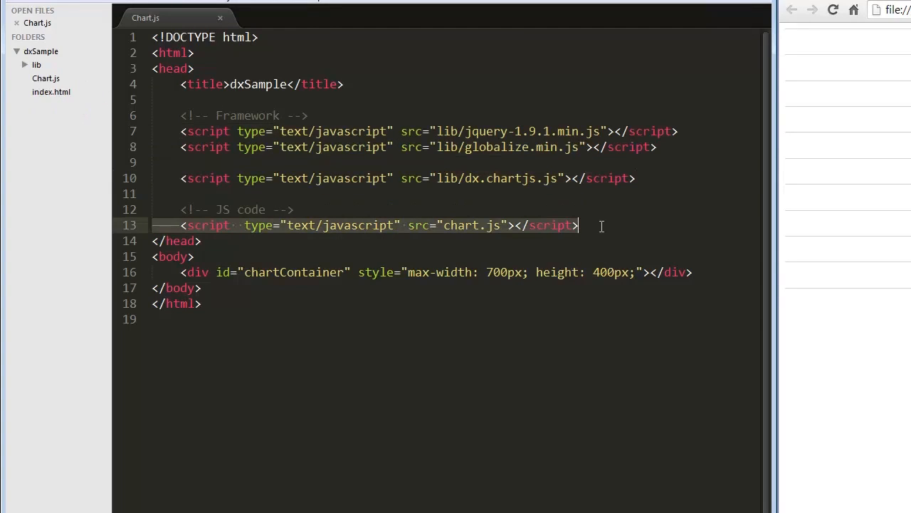
mouse_move(590, 229)
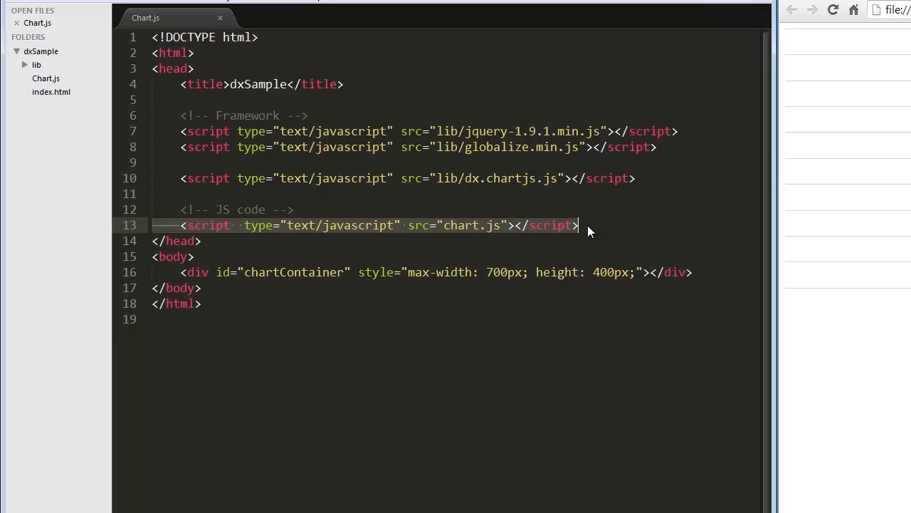
left_click(45, 78)
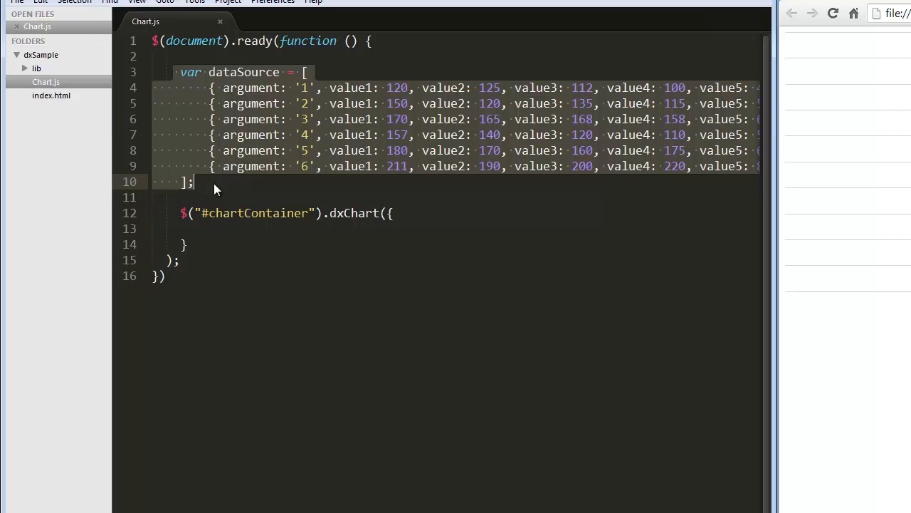
Add dataSource and a series with argumentField 'argument' and valueField 'value1' to the dxChart options.
type("dataSource: dataSource")
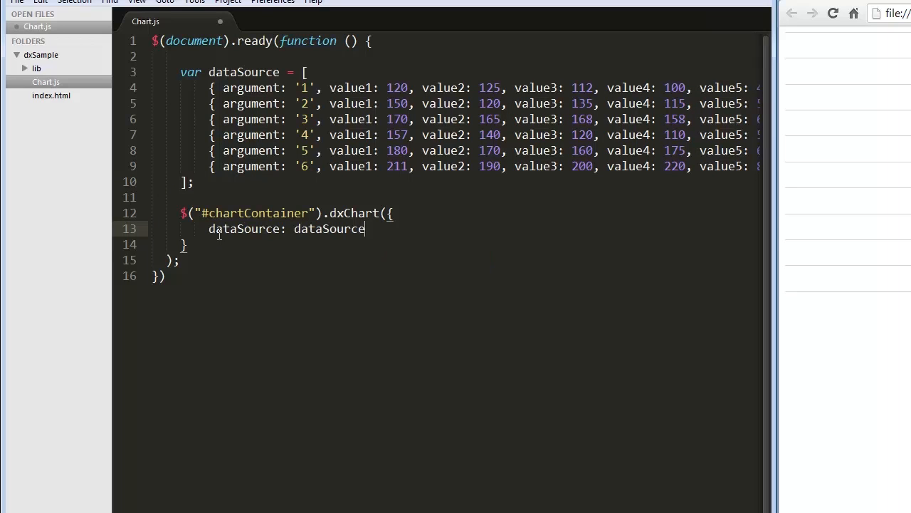
type(",")
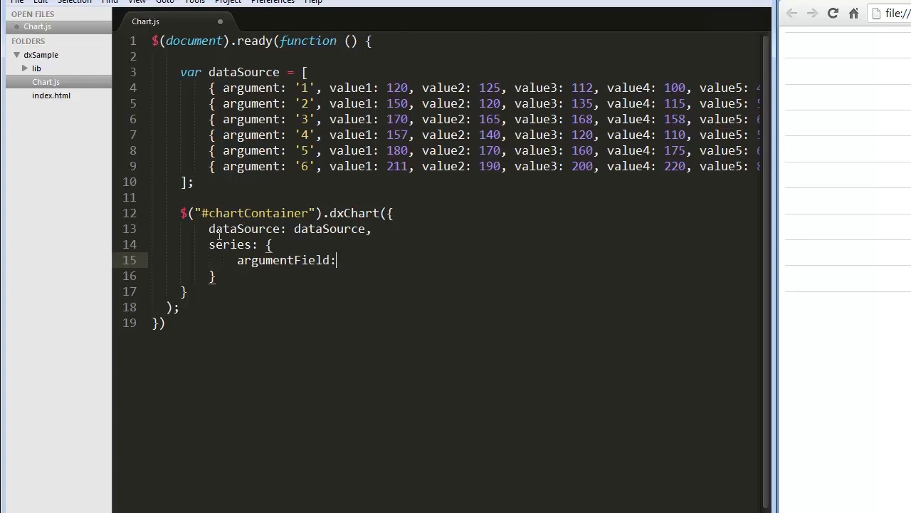
type("'argument'")
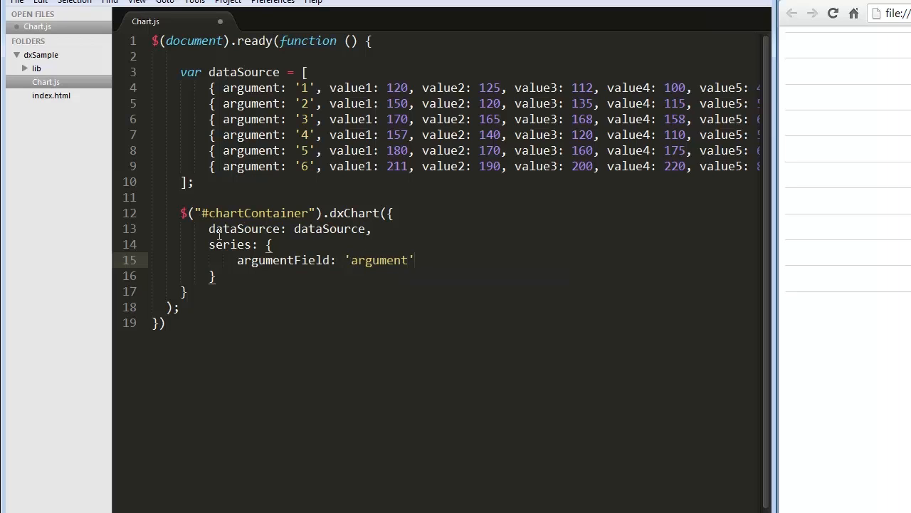
type(",")
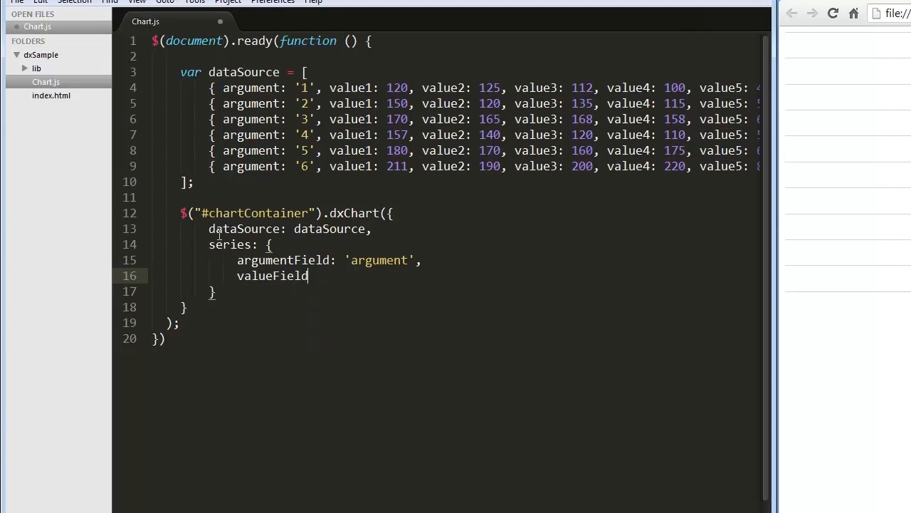
type(": 'value1'")
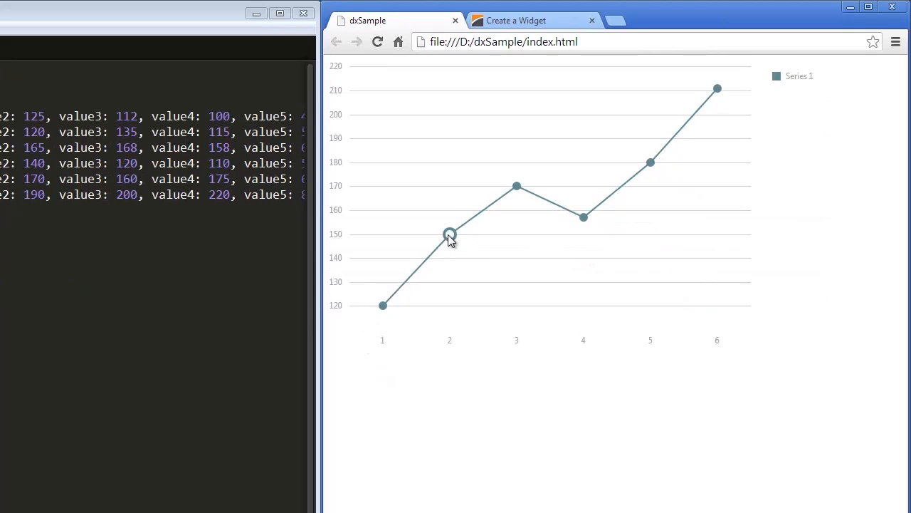
mouse_move(575, 162)
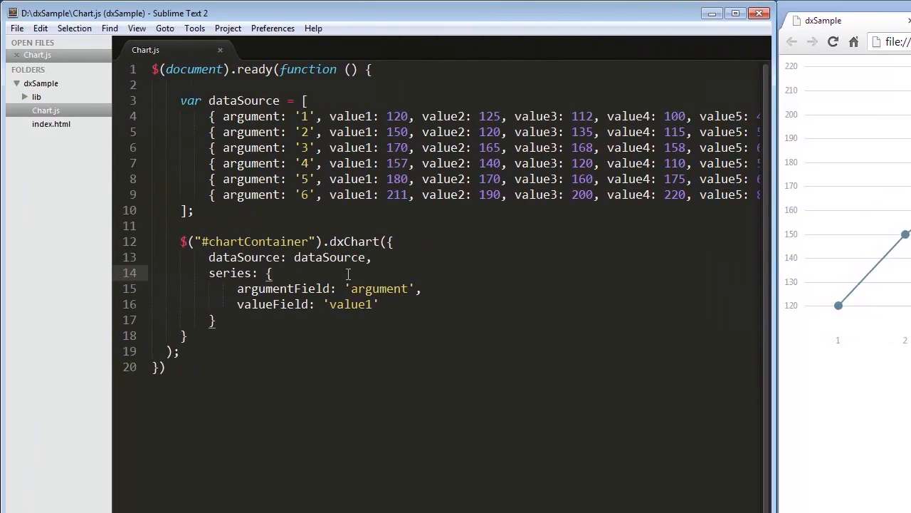
Add type: 'bar' as the first property of the series object.
key("enter")
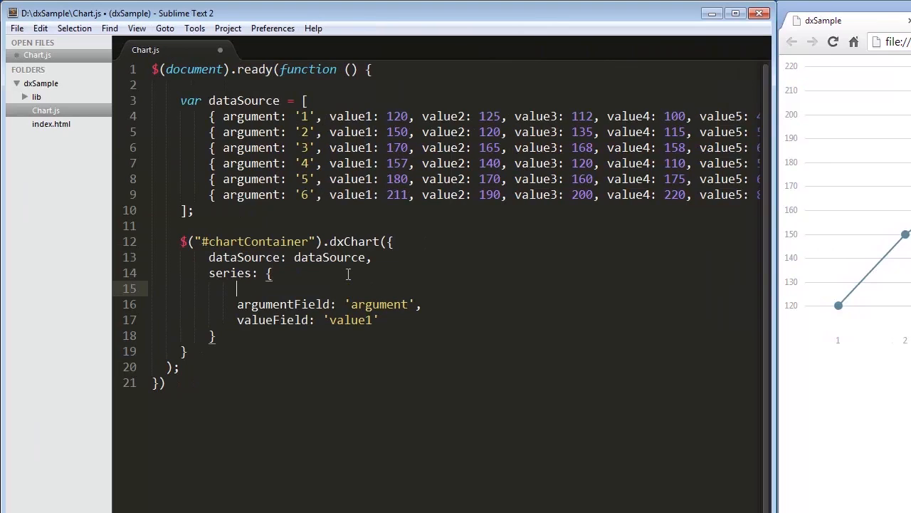
type("type:")
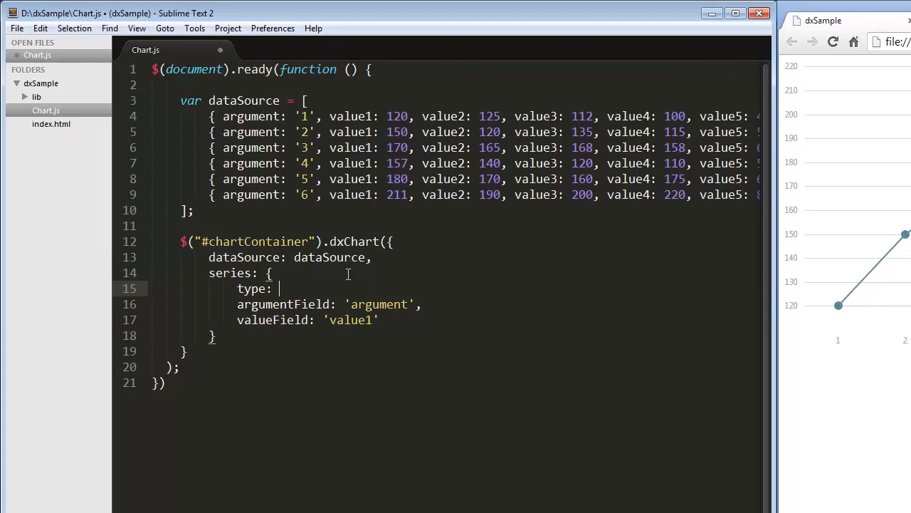
type("'bar',")
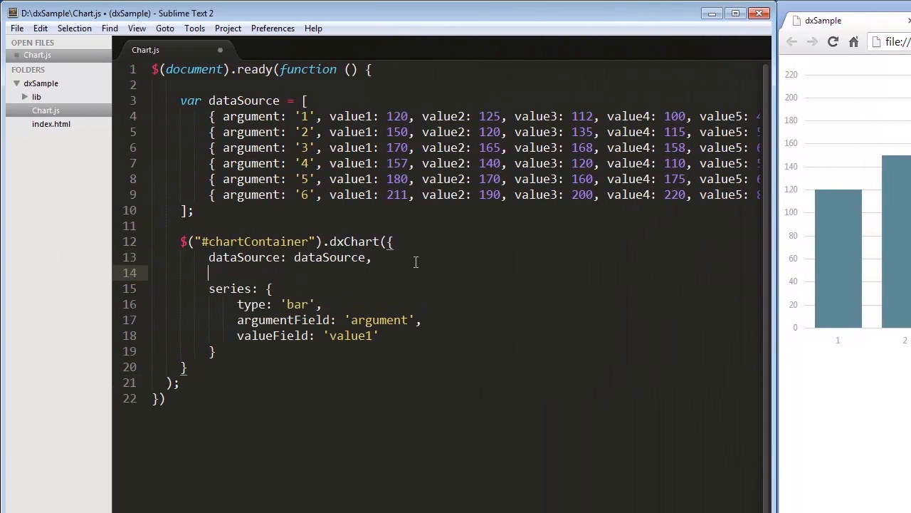
Add commonSeriesSettings with type 'bar' and argumentField 'argument'.
type("commonSeriesS")
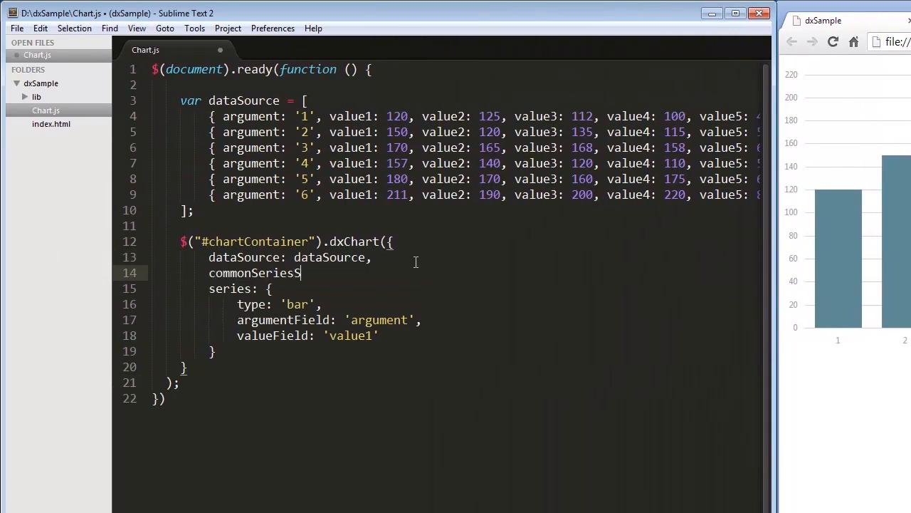
type("ettings: {},")
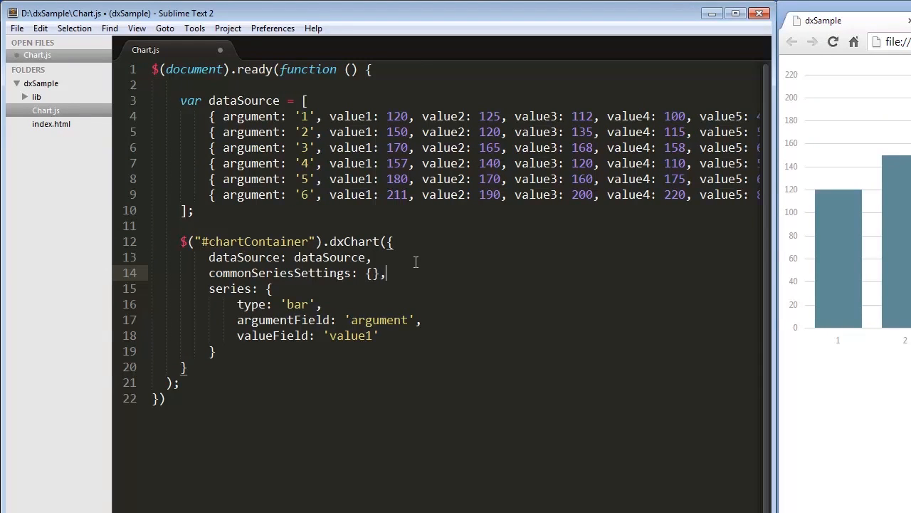
key("Enter")
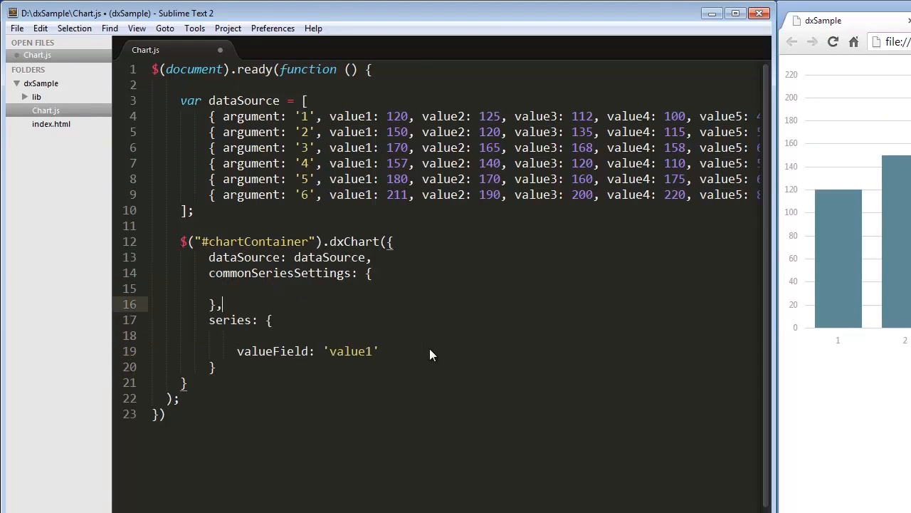
type("type: 'bar',")
type("argumentField: 'argument',")
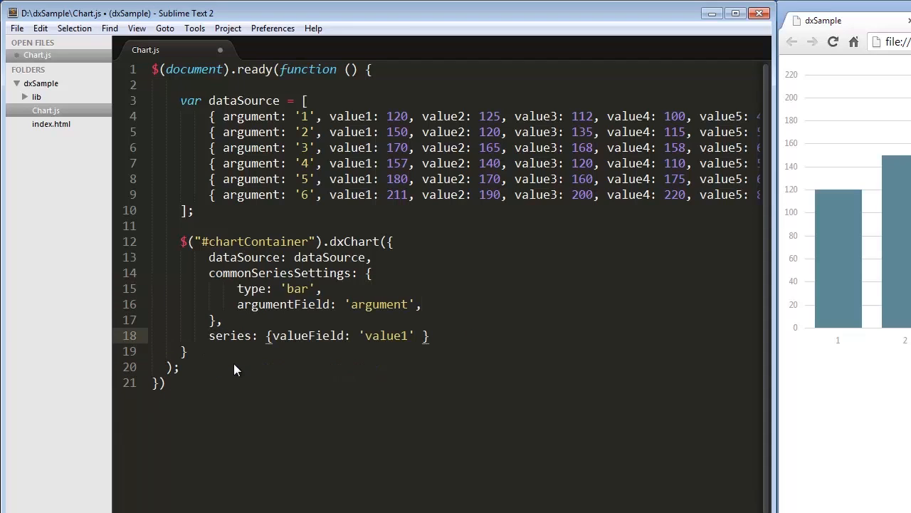
Turn series into an array of objects starting with {valueField: 'value1'}.
type("[]")
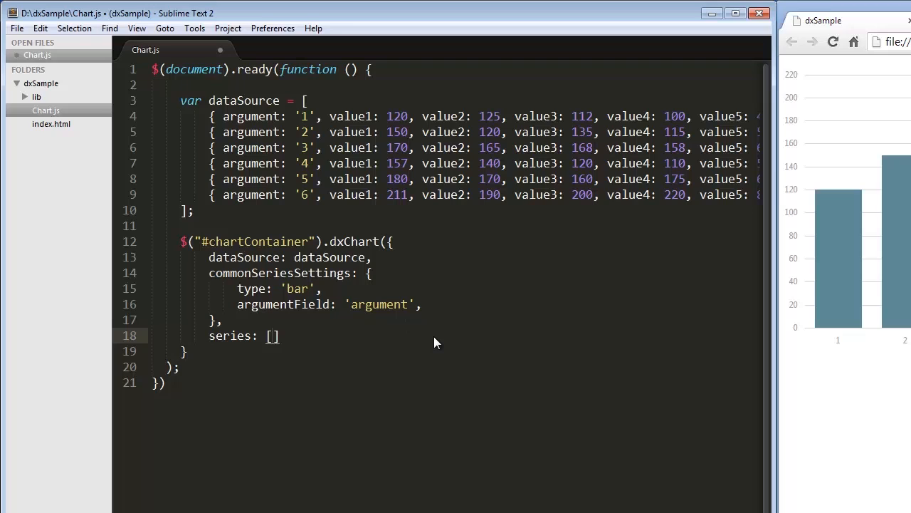
key("enter")
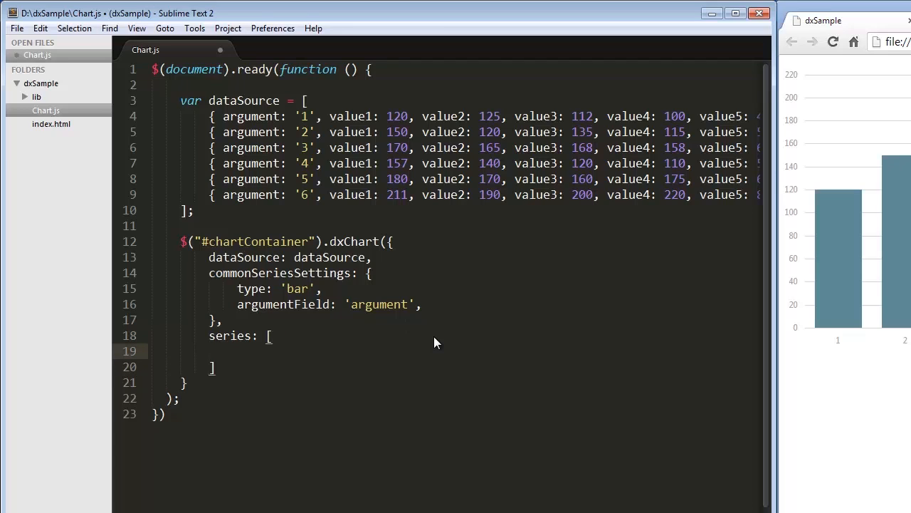
type("{valueField: 'value1' },")
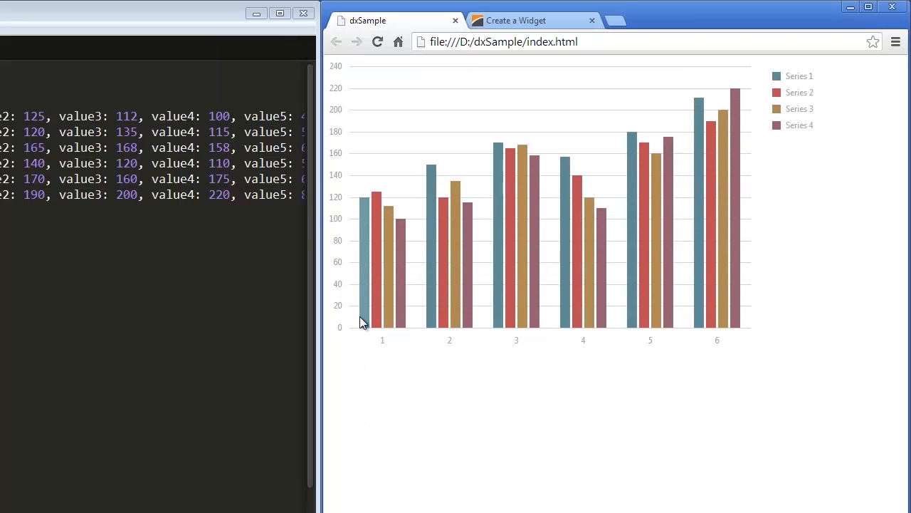
mouse_move(510, 256)
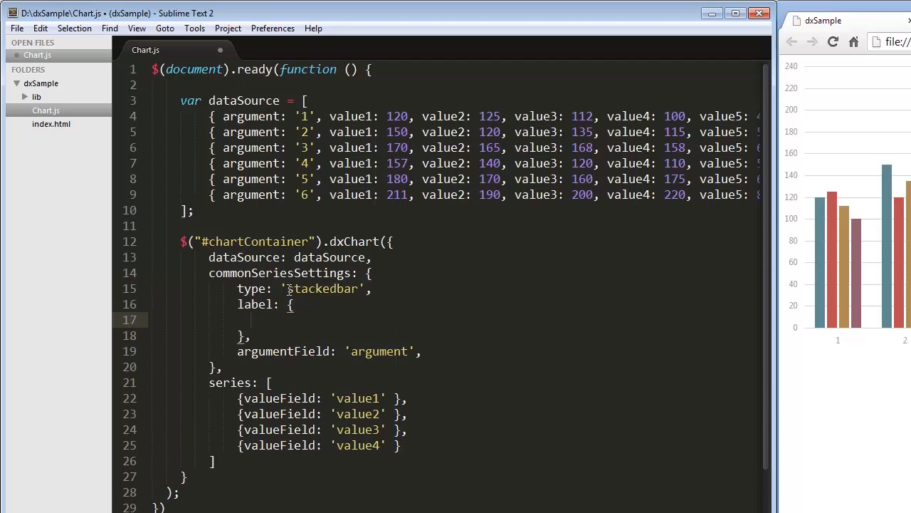
Add a label block with visible: true and a connector with visible: true.
type("visible:")
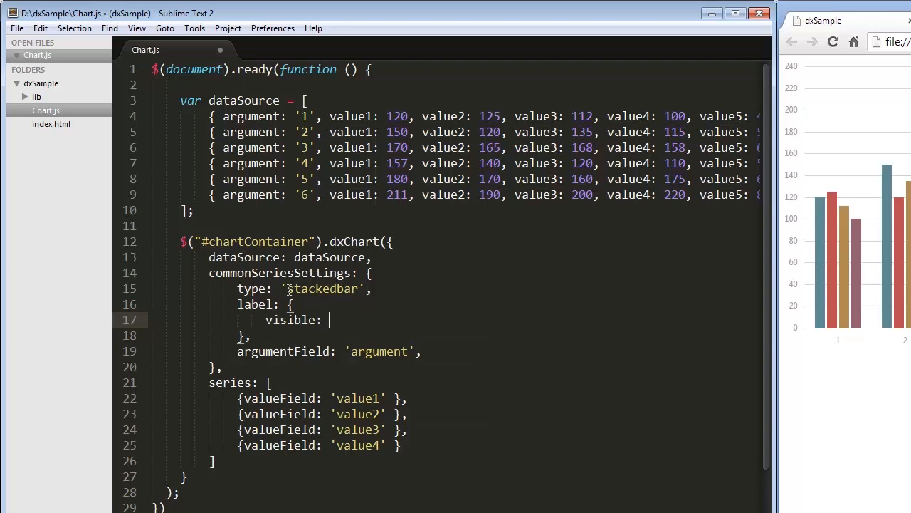
type("true,")
type("connector: {")
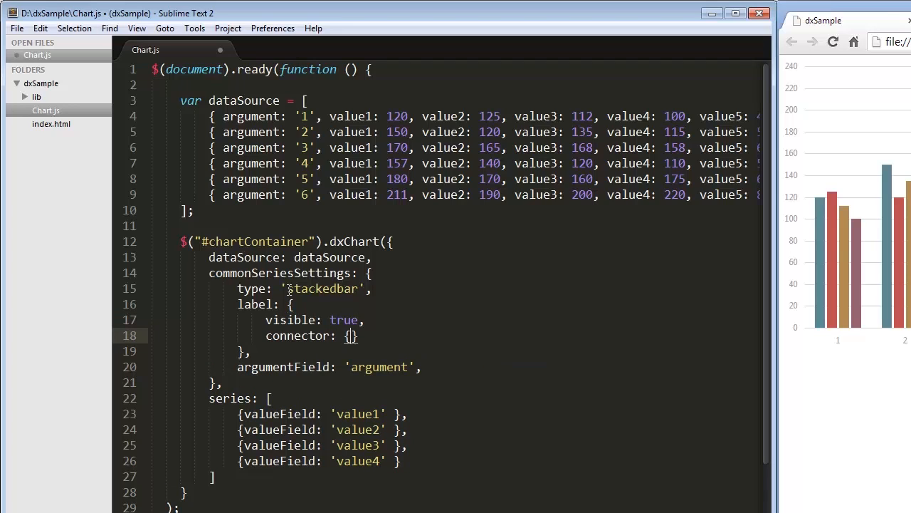
type("visible: true")
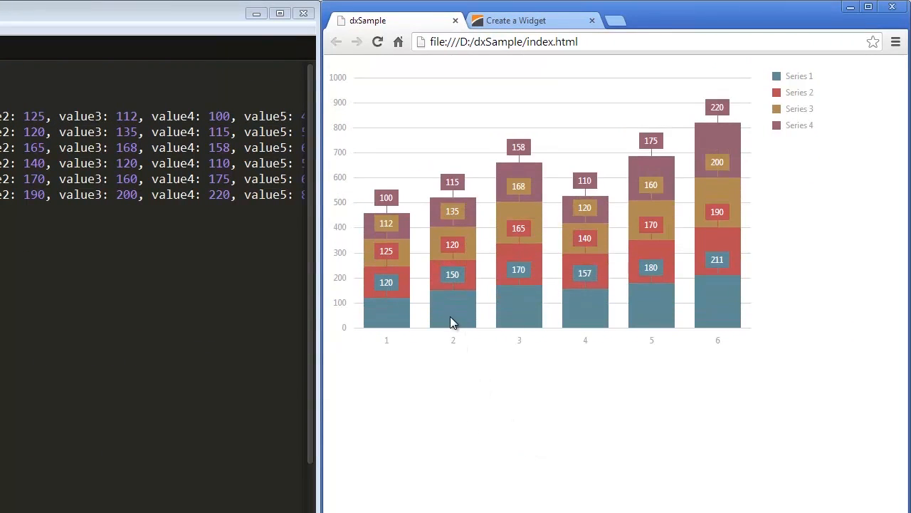
mouse_move(585, 273)
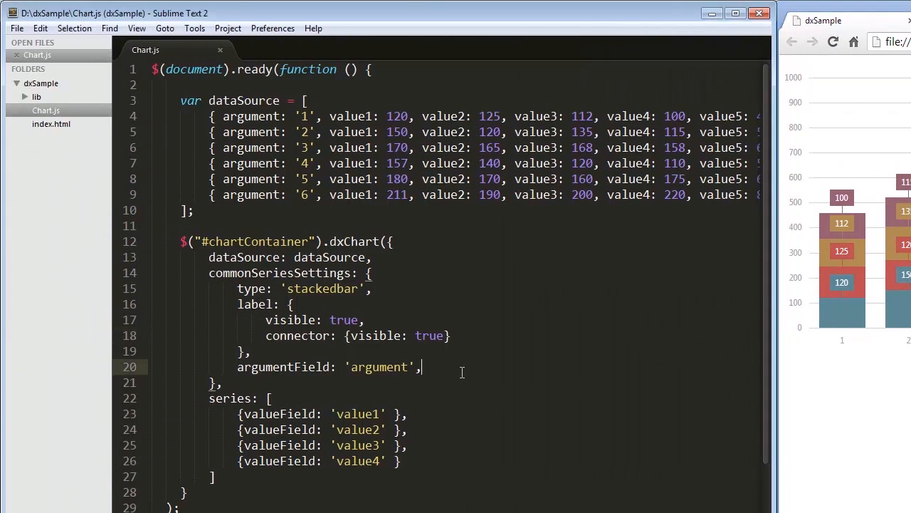
Add stack: 'first' to commonSeriesSettings.
type("stac")
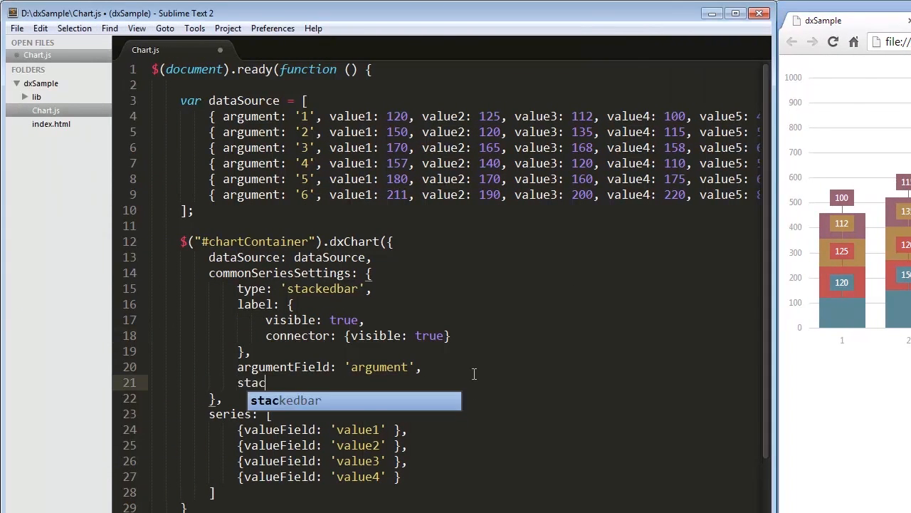
type("k: 'first'")
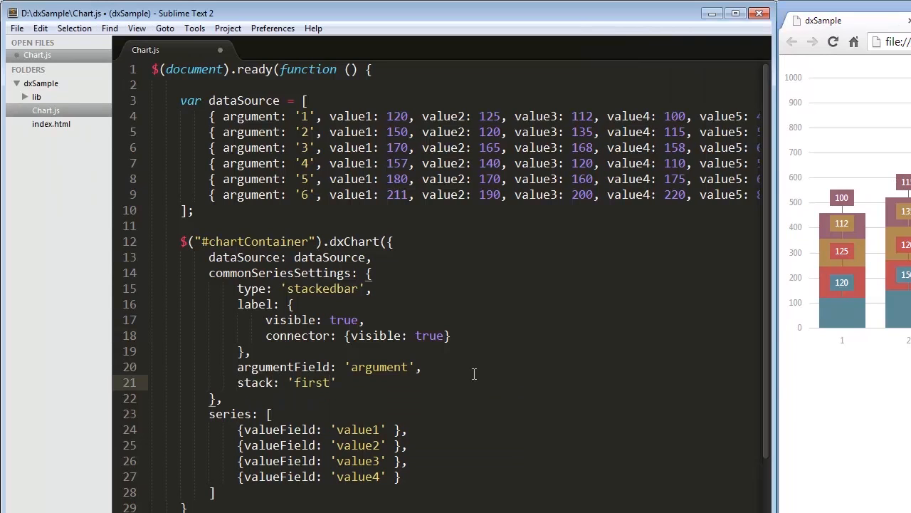
Add stack: 'second' to the value3 and value4 series entries.
left_click(390, 462)
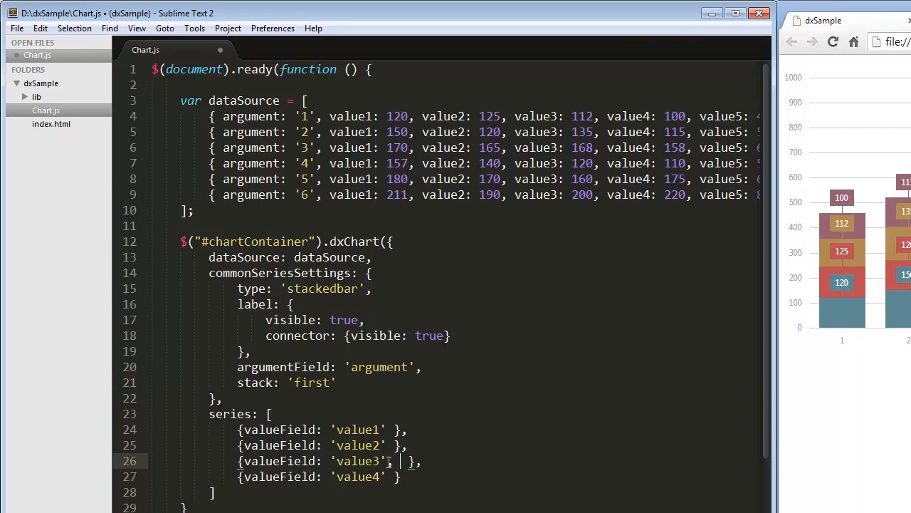
type(", stack: 'sec'")
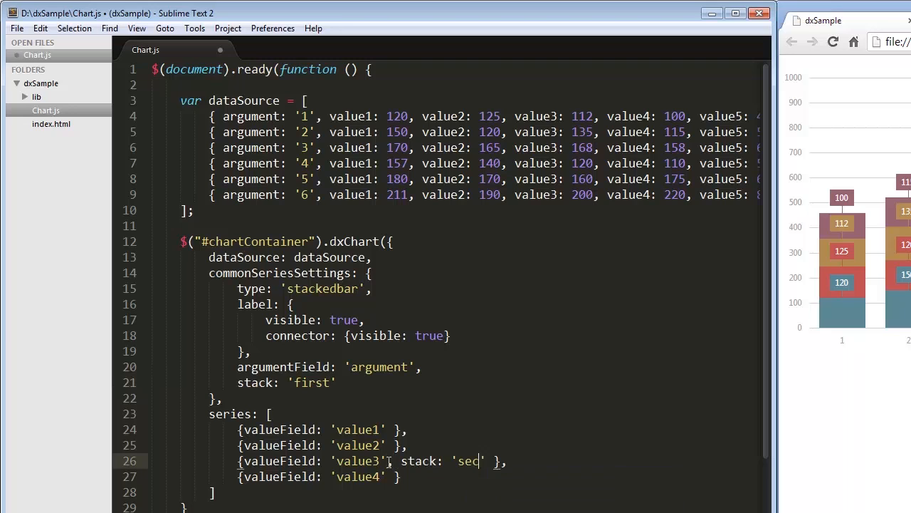
type("ond")
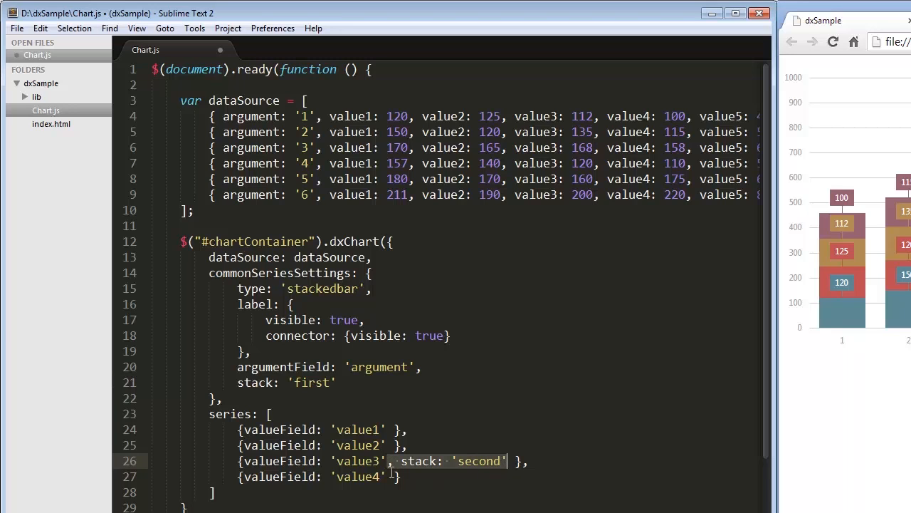
type(", stack: 'second'")
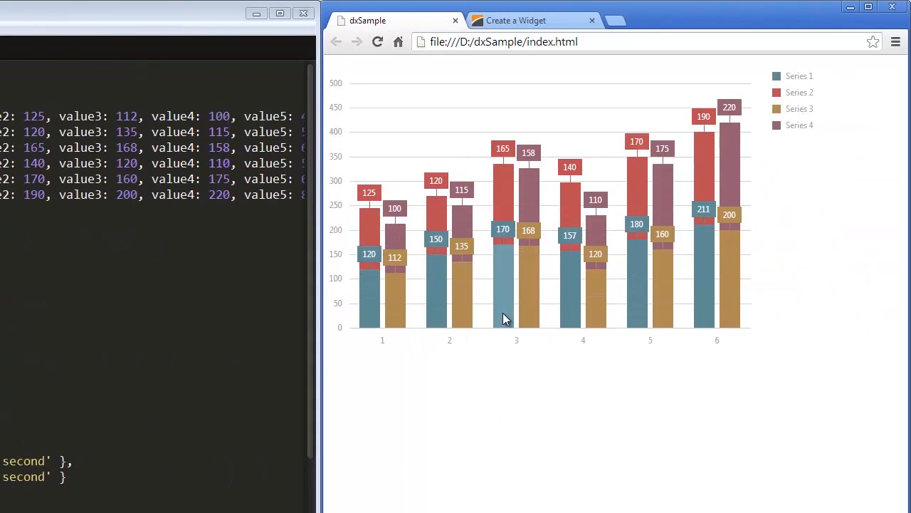
mouse_move(527, 227)
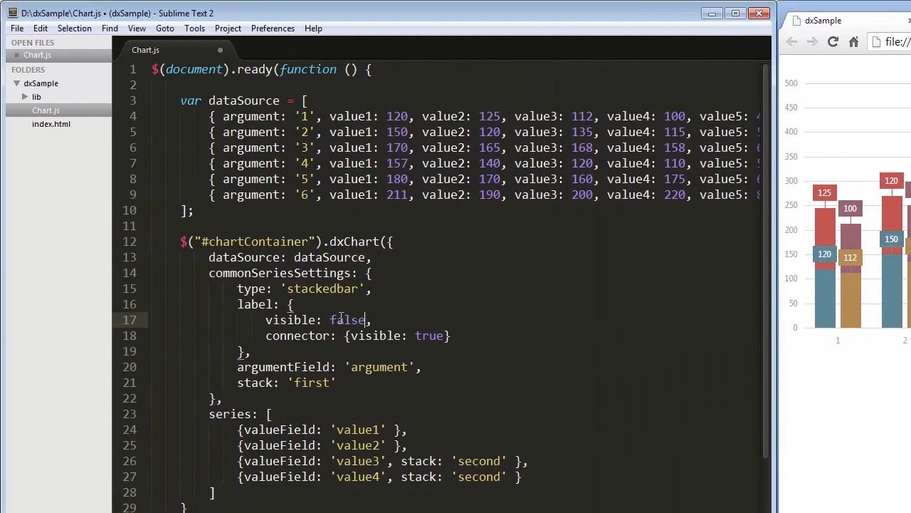
Add tooltip: {enabled: true} to the chart options.
type("tooltip: {e")
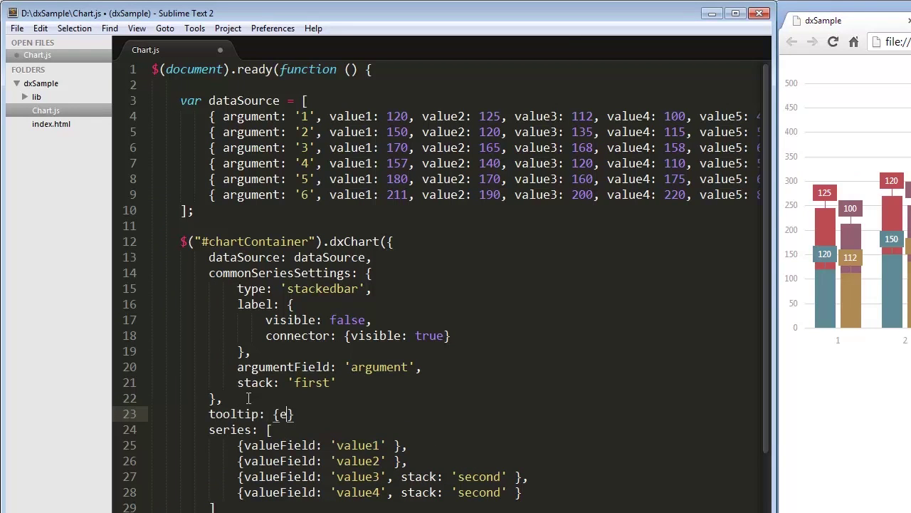
type("nabled: tru")
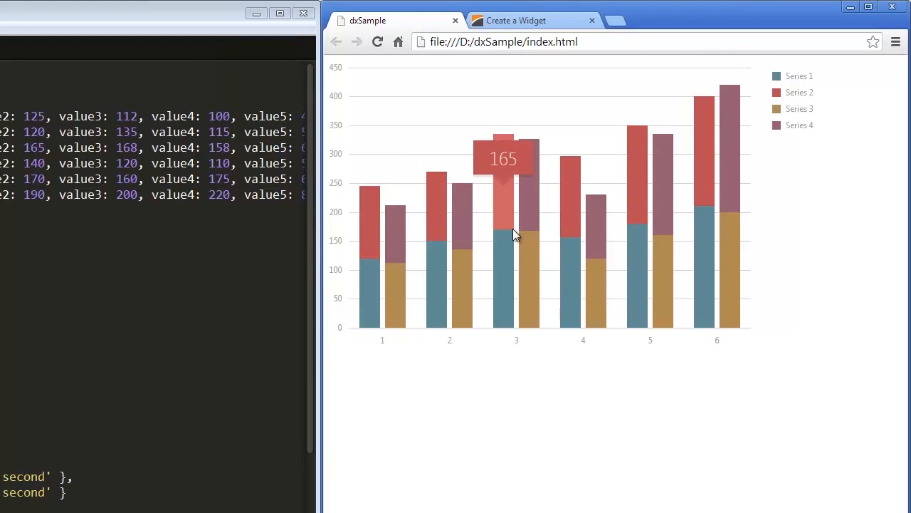
mouse_move(774, 121)
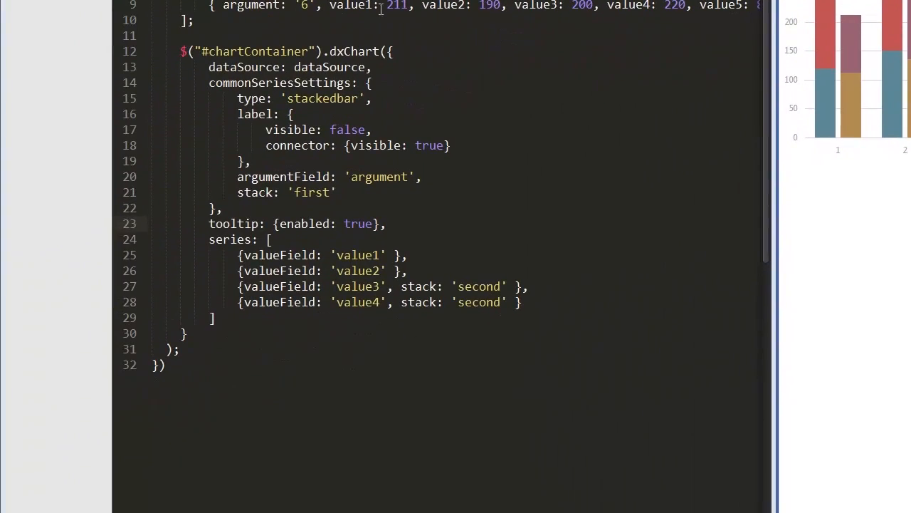
Change type to 'fullstackedbar', add a blue line series for value5, and start a valueAxis array.
type("full")
left_click(383, 302)
type(",")
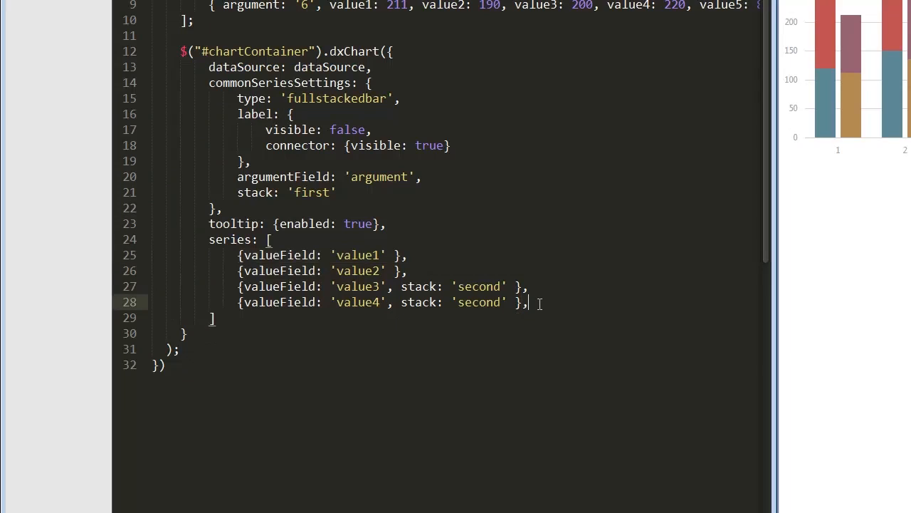
type("{valueField: 'value5' }")
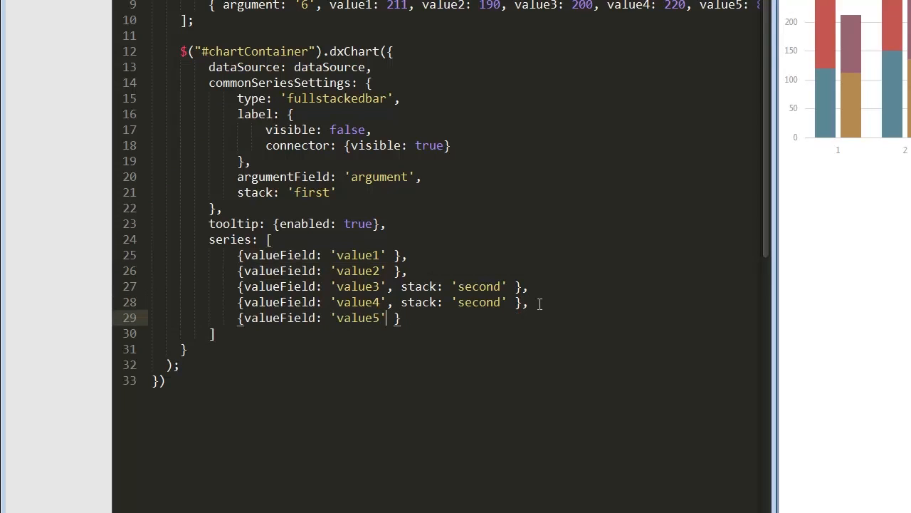
type(", type: ''")
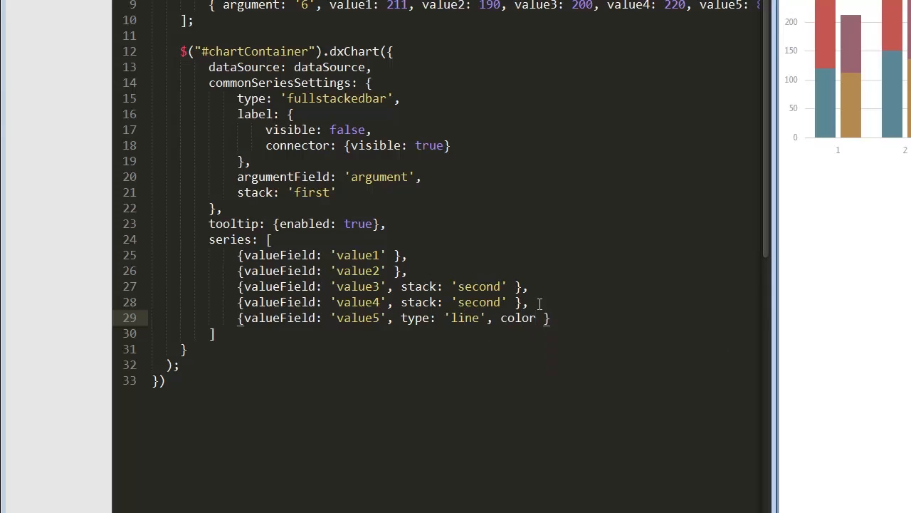
type("'blue'")
type("valueA")
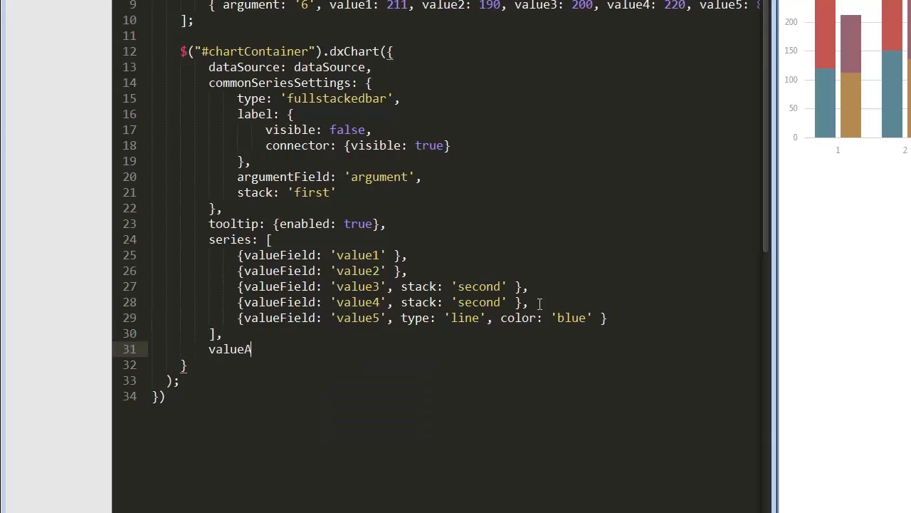
type("xis: []")
type("{name: 'secondary")
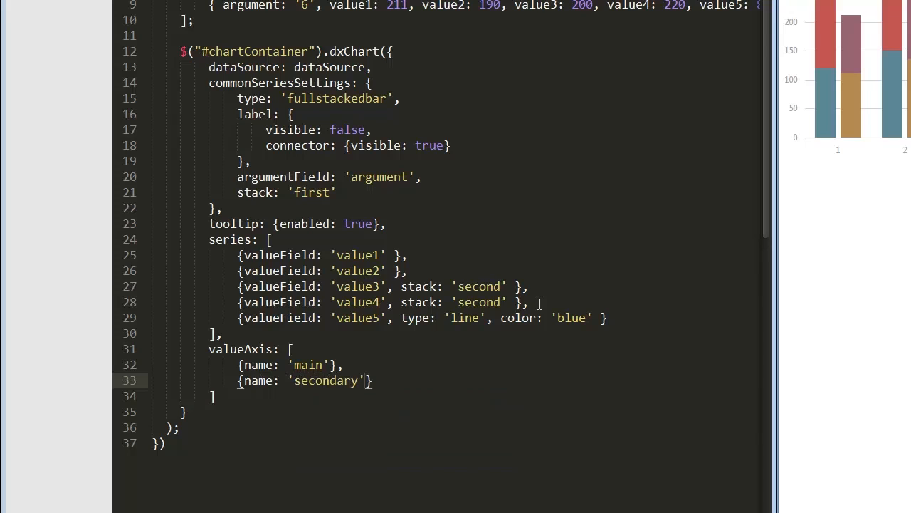
Give the secondary value axis position 'right' and add axis: 'main' to commonSeriesSettings.
type(", position:")
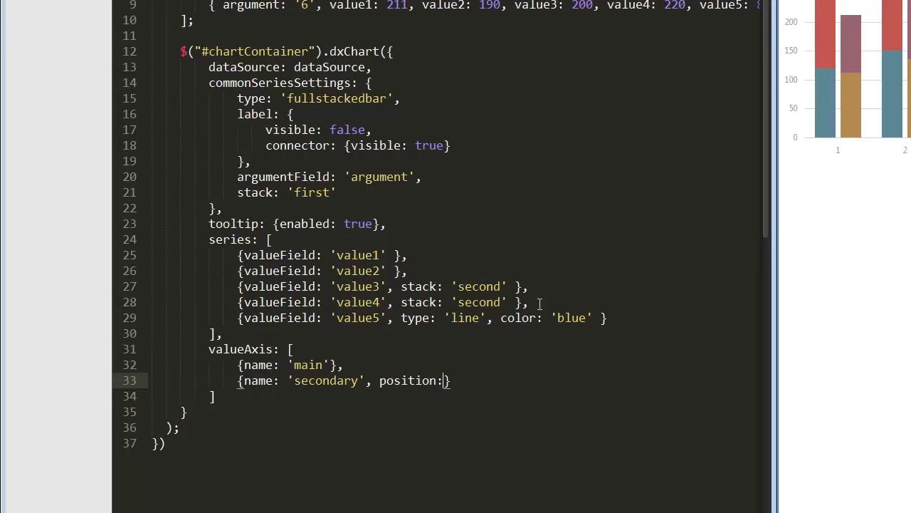
type("'right'")
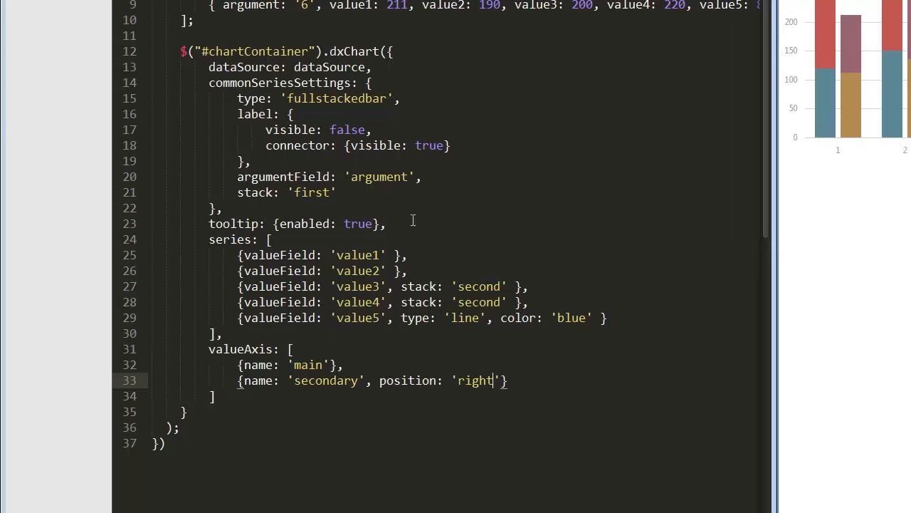
type("axi")
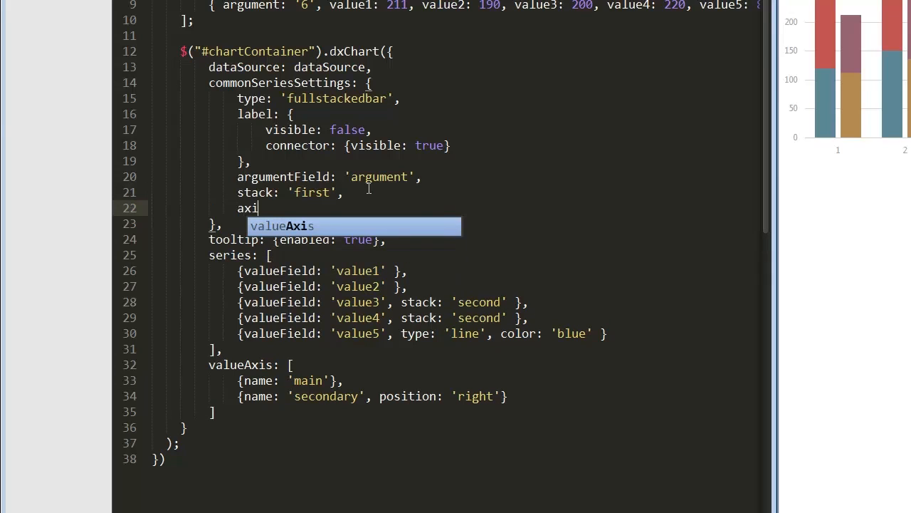
type("s: 'main'")
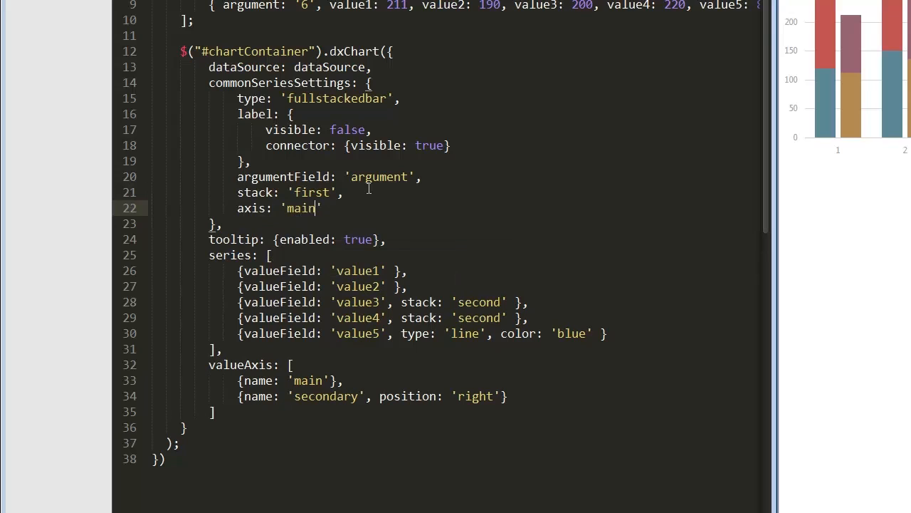
left_click(586, 334)
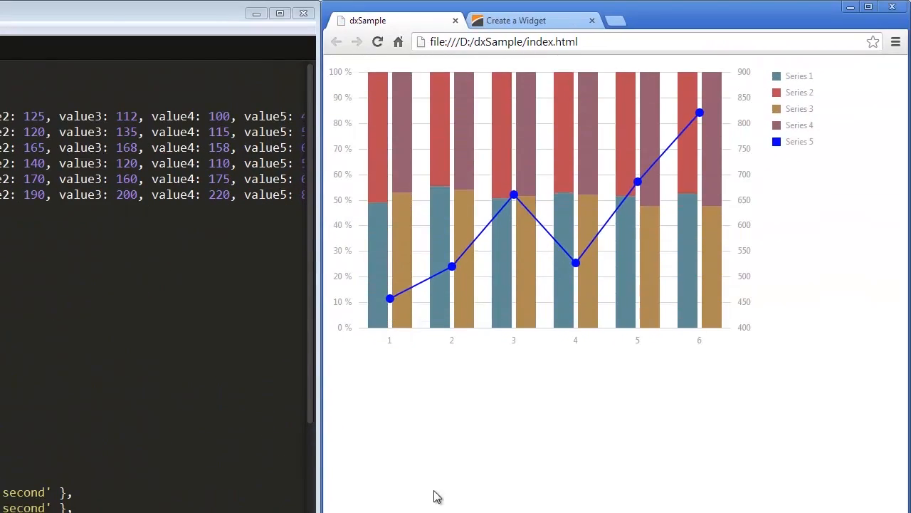
mouse_move(452, 268)
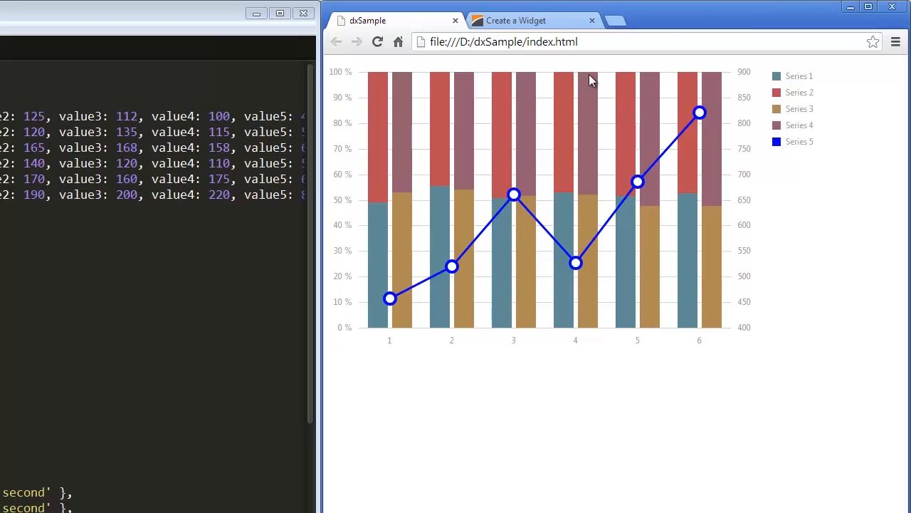
Switch to the DevExpress Create a Widget tutorial tab showing the CDN section.
left_click(529, 20)
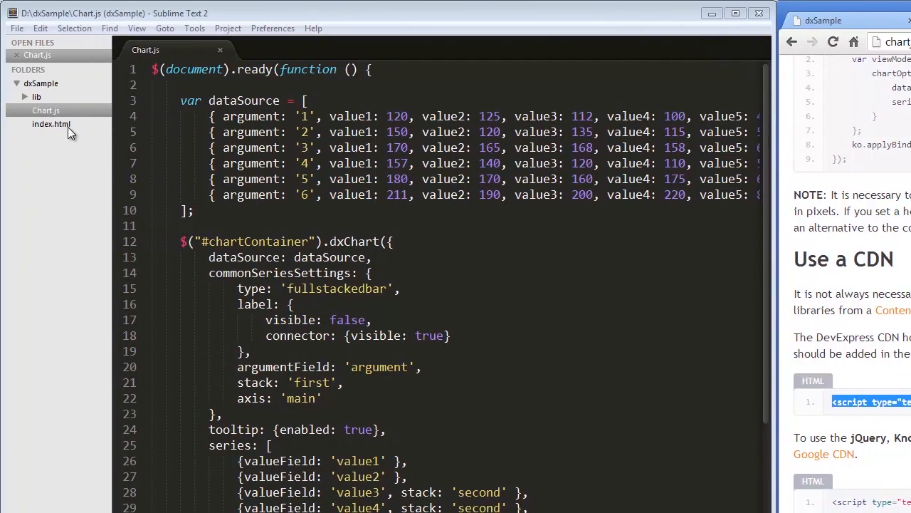
Open index.html to use the CDN script, then return to the dxSample chart page.
left_click(51, 124)
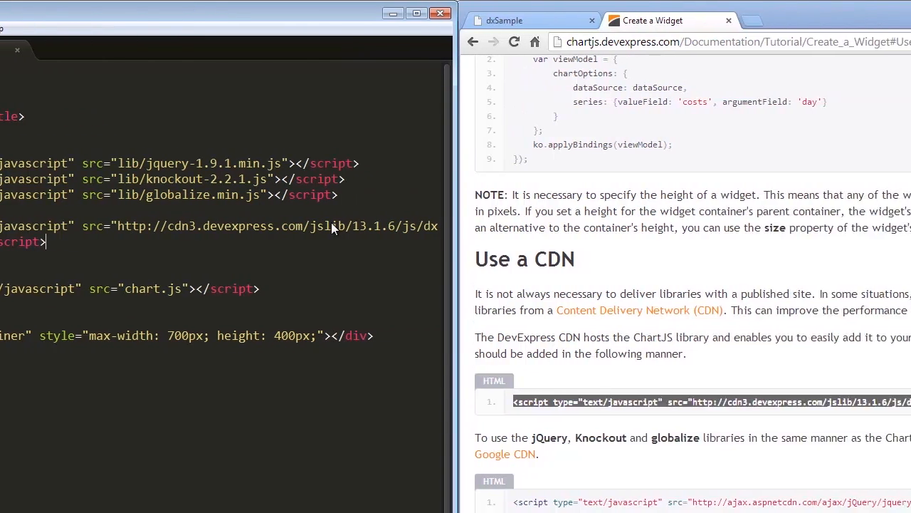
left_click(368, 20)
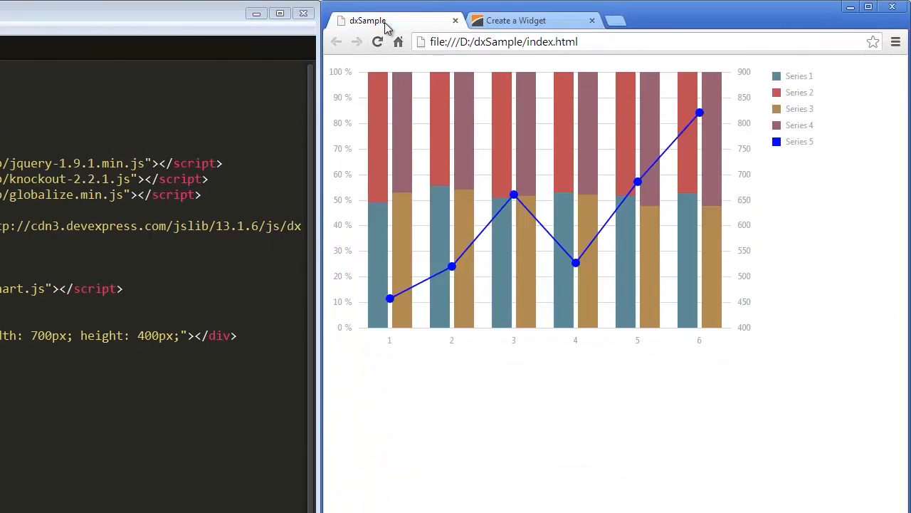
mouse_move(643, 153)
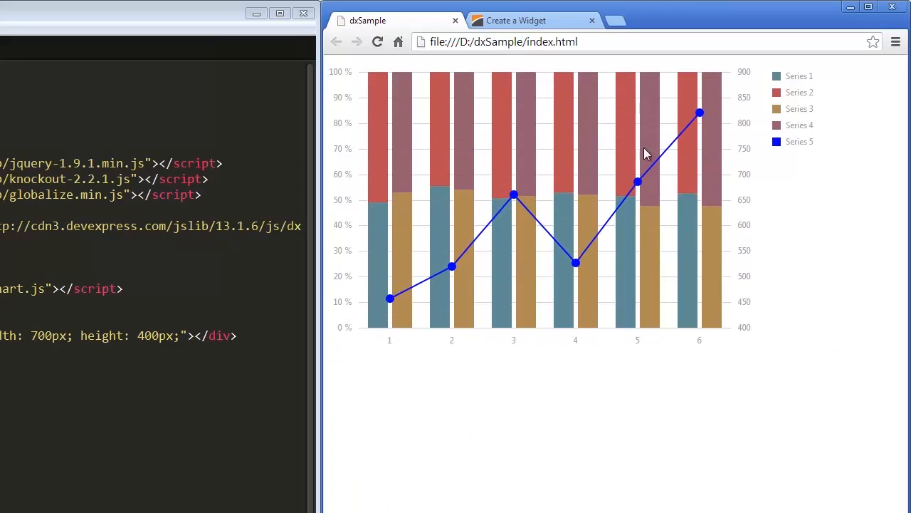